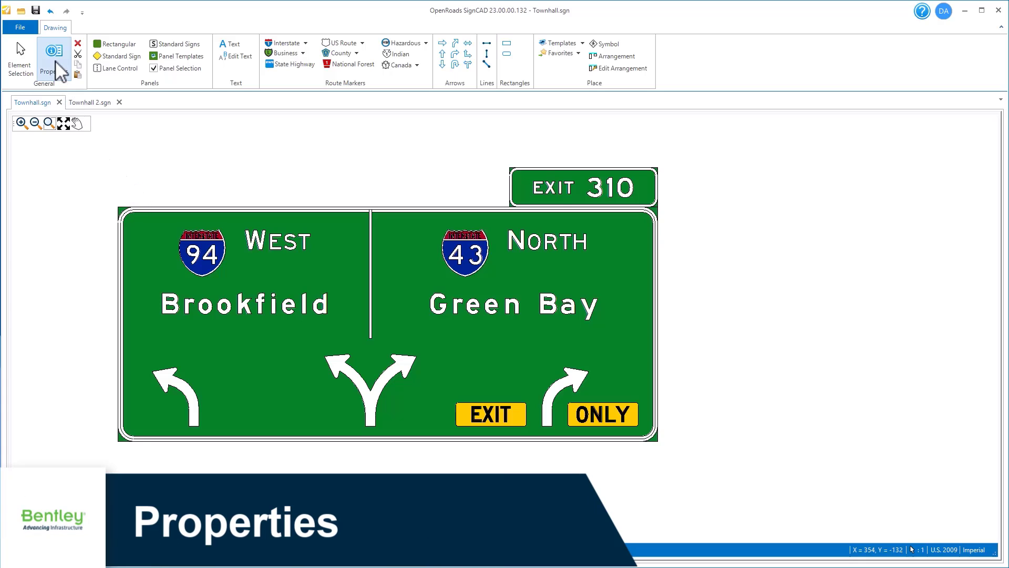
Dock the File Properties panel for Townhall.sgn beside the guide sign
click(53, 58)
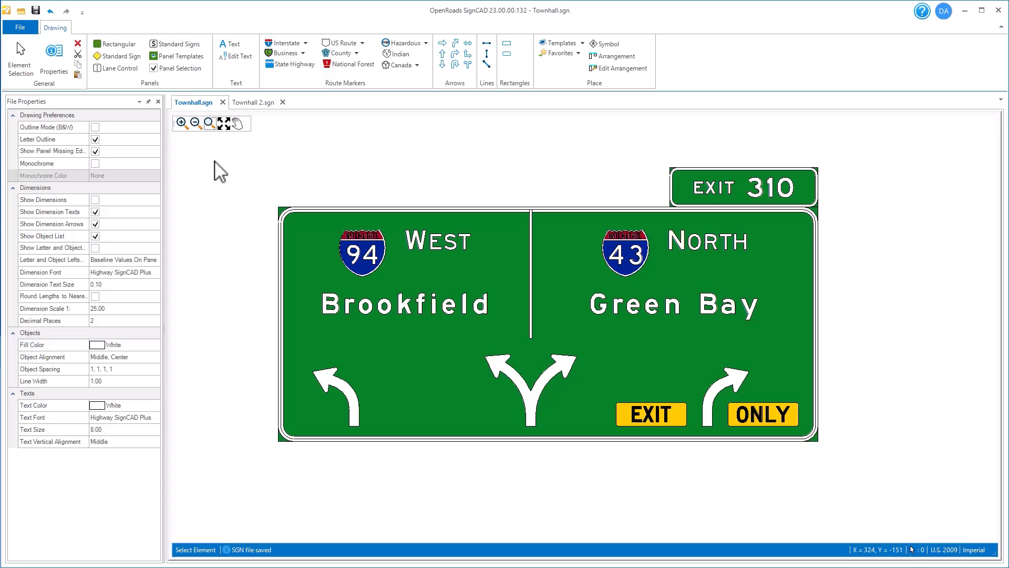
mouse_move(430, 258)
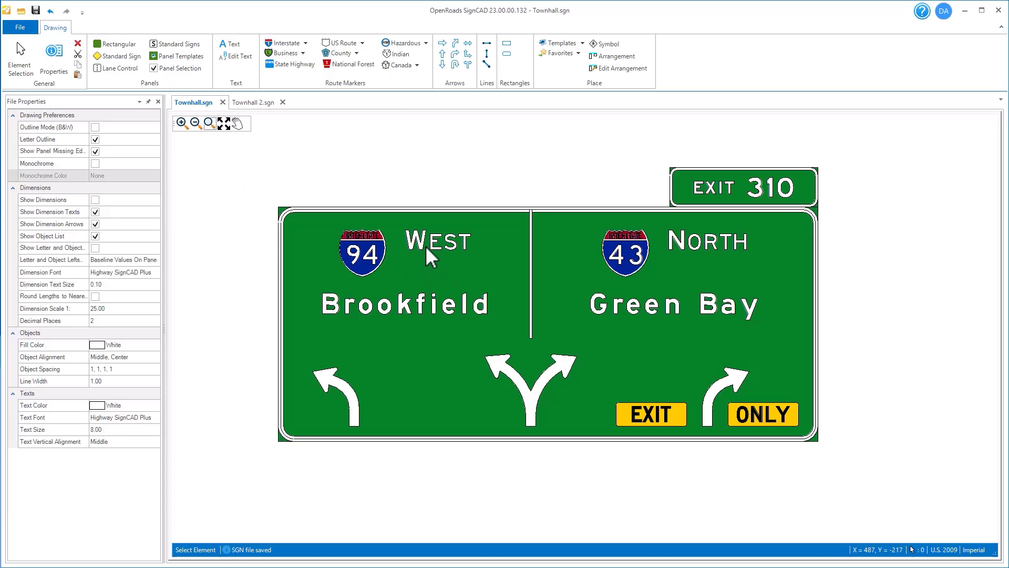
Inspect the WEST text's value and alignment settings, then show the I-94 marker's properties
click(426, 252)
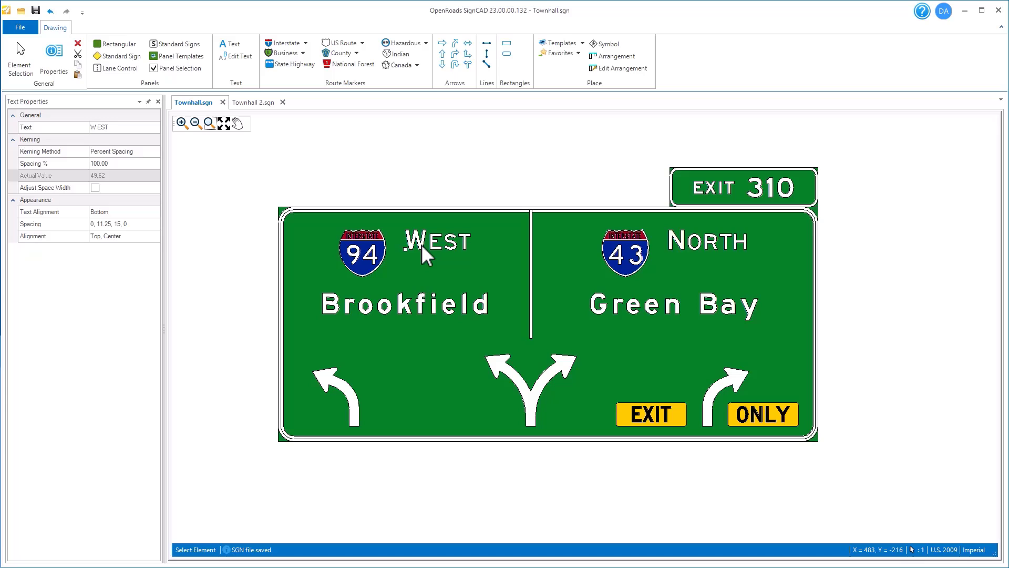
click(124, 127)
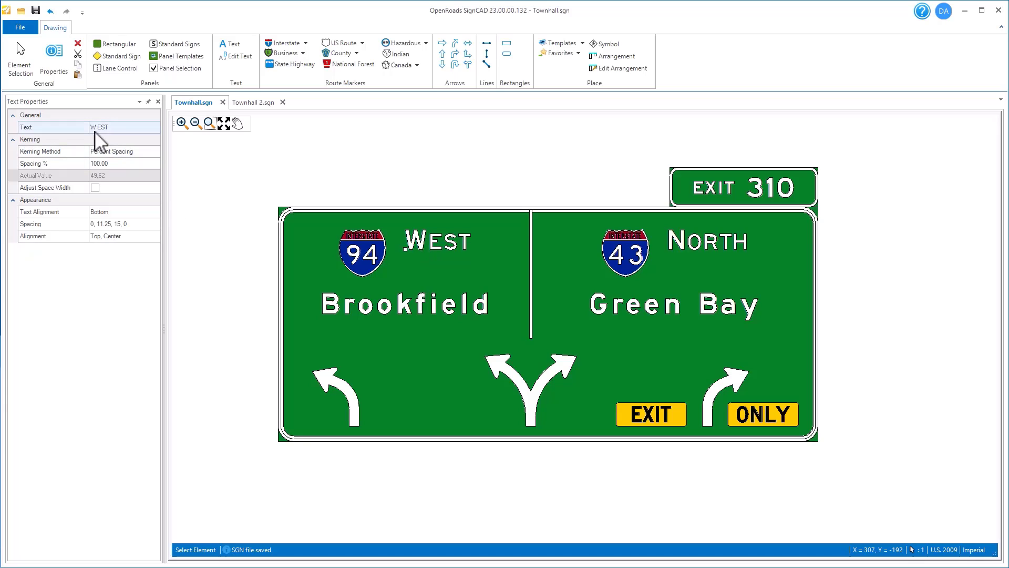
mouse_move(148, 139)
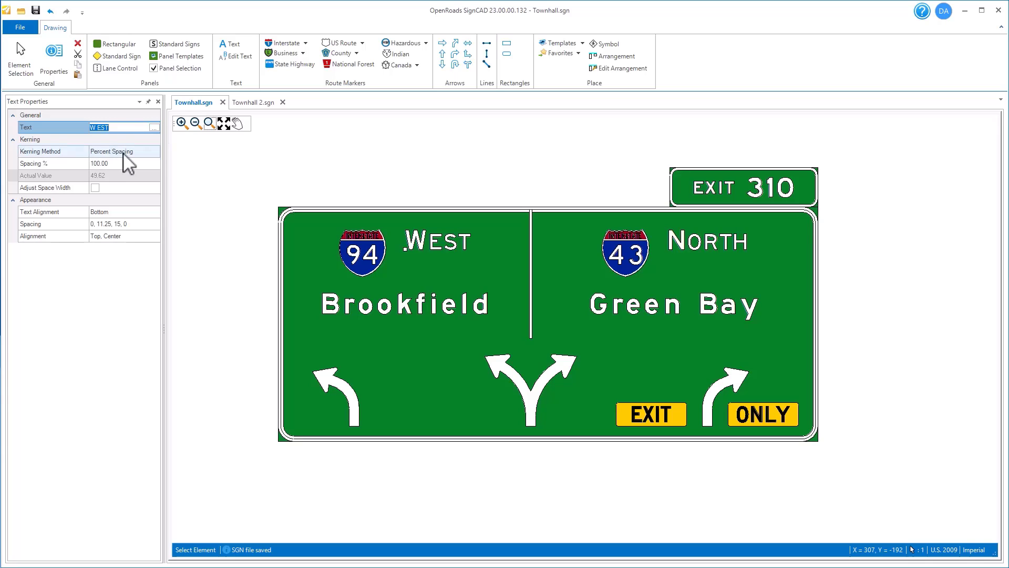
click(119, 151)
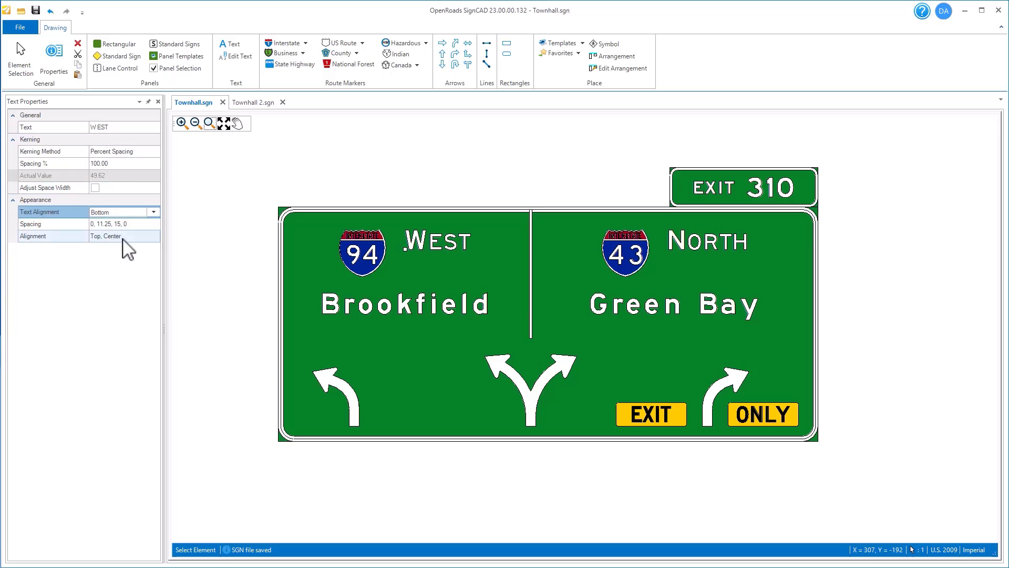
click(116, 236)
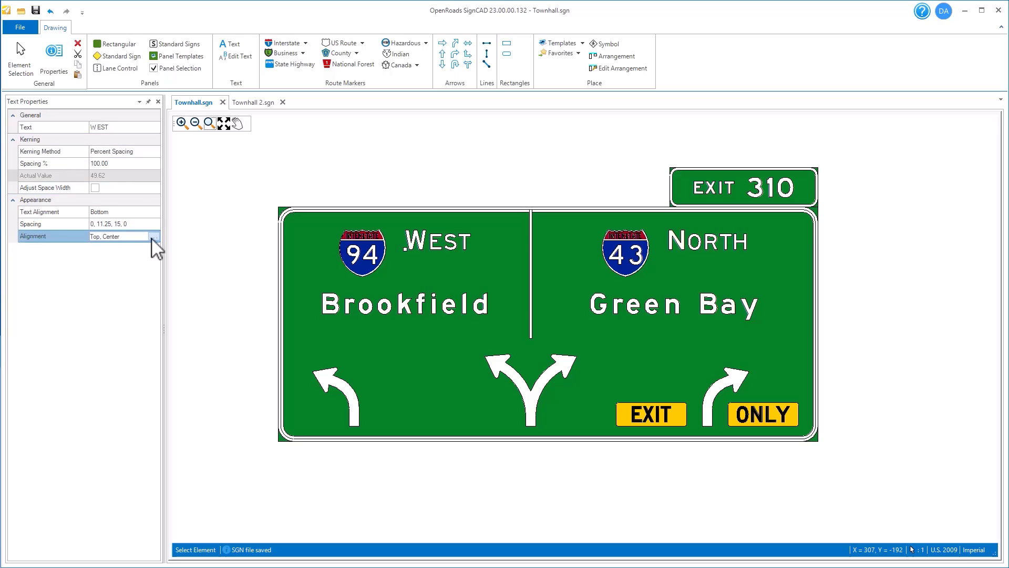
click(154, 222)
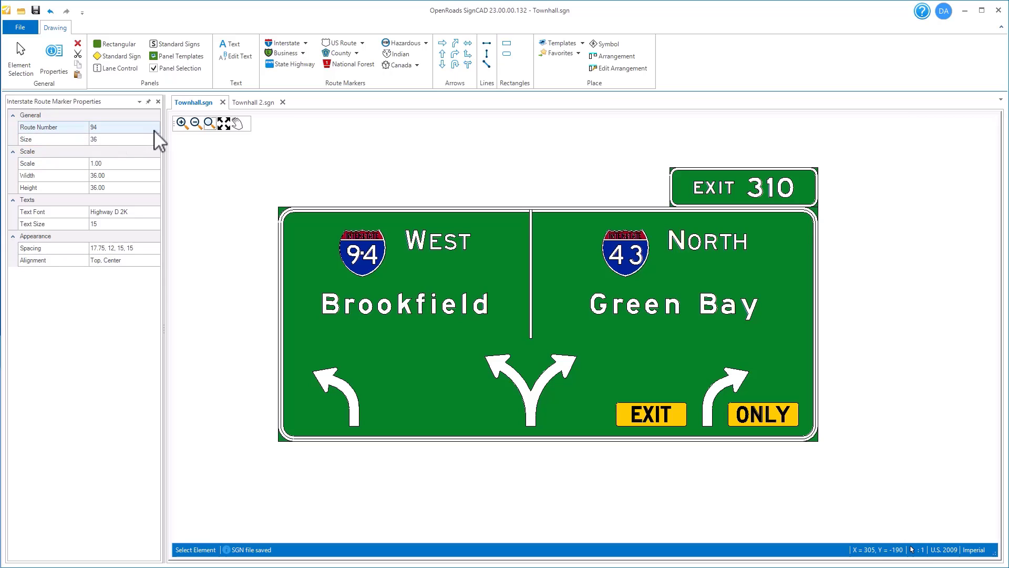
Enlarge the 94 interstate marker to size 48 and set its scale to 2.00
click(124, 127)
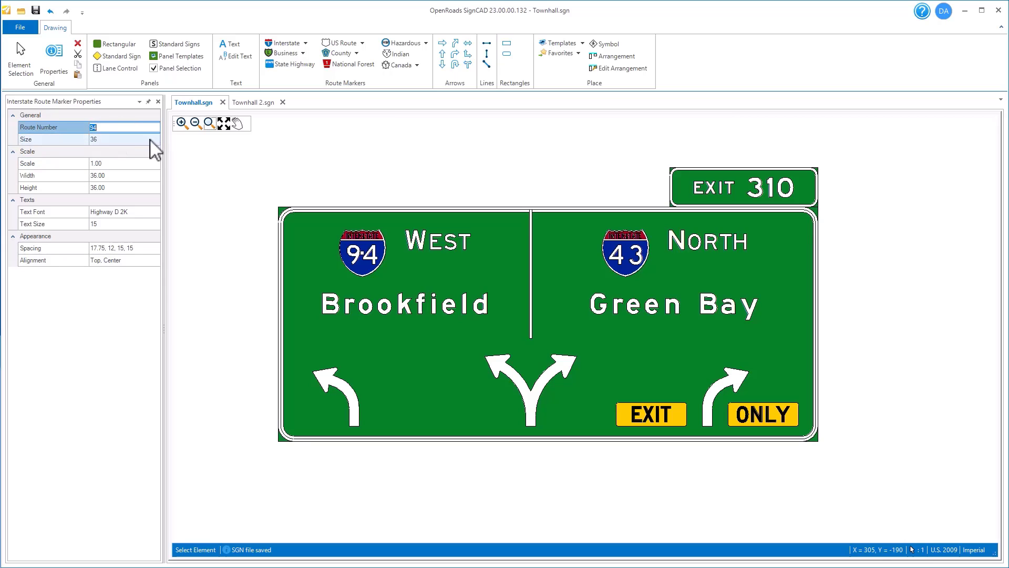
click(154, 139)
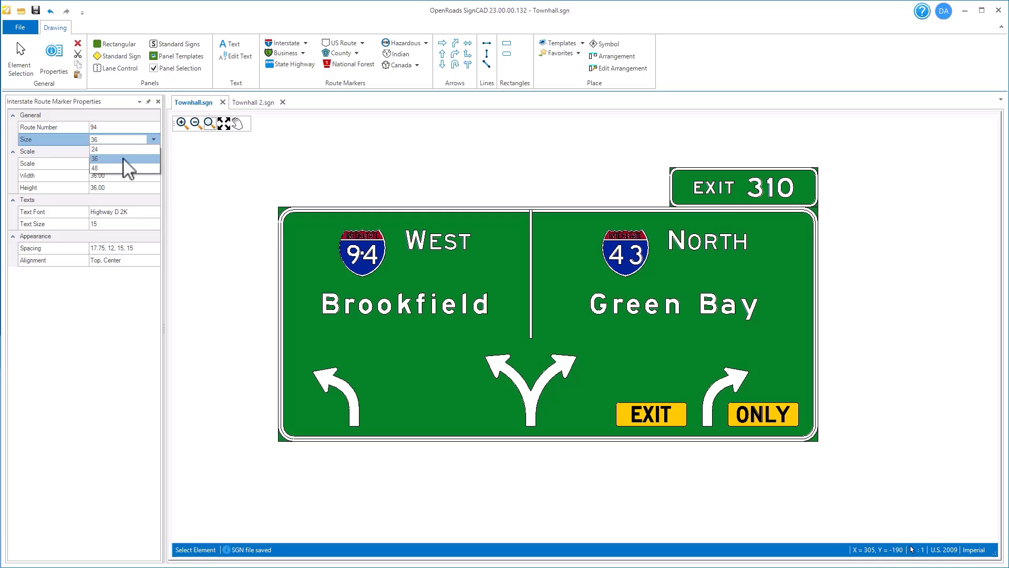
click(94, 168)
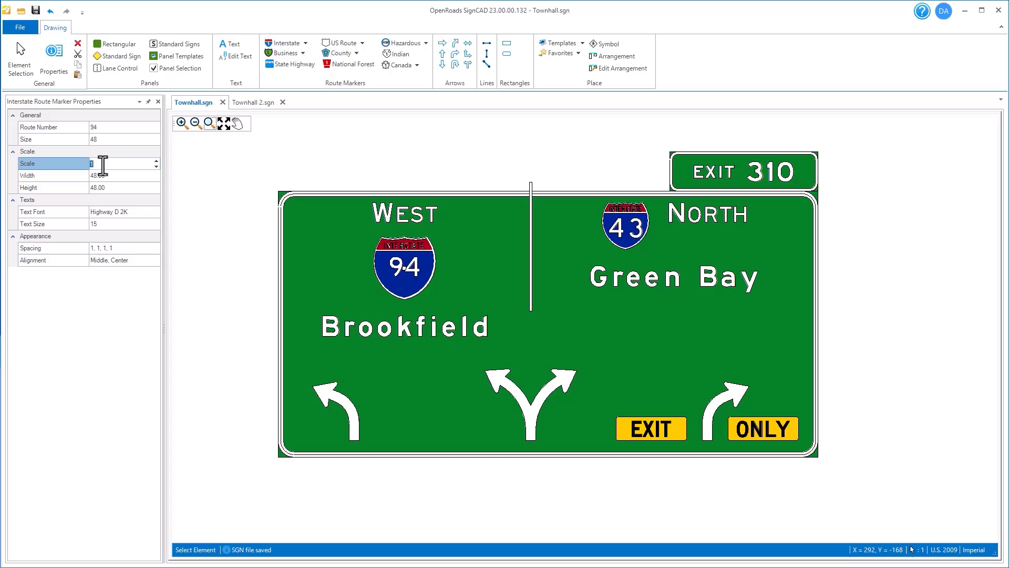
text(2.00)
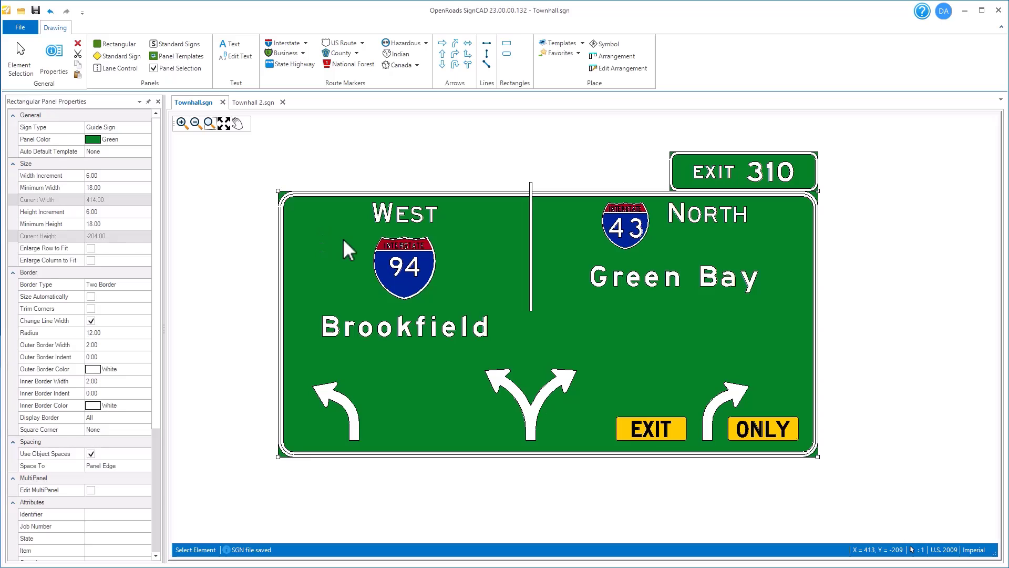
click(118, 417)
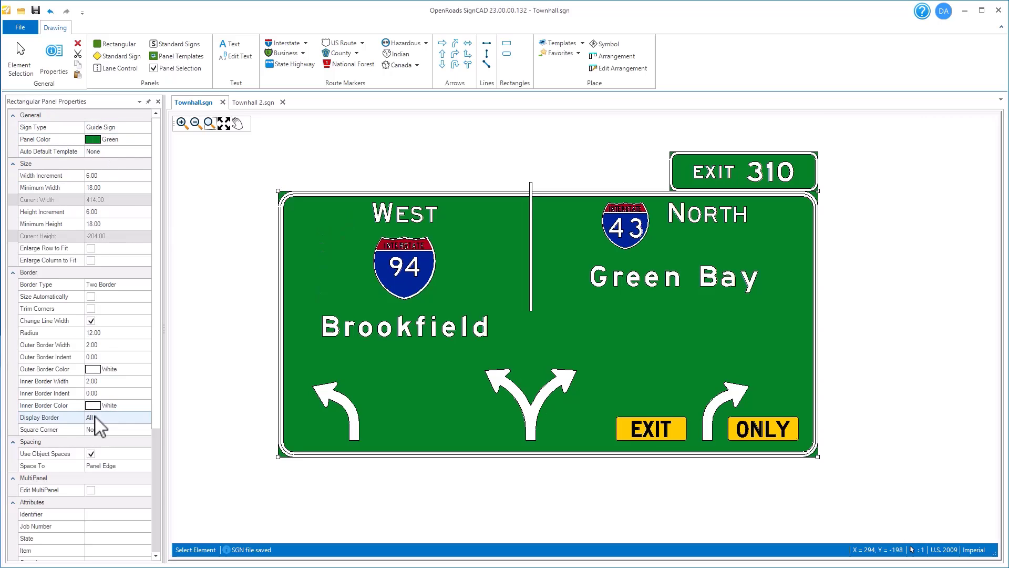
click(144, 284)
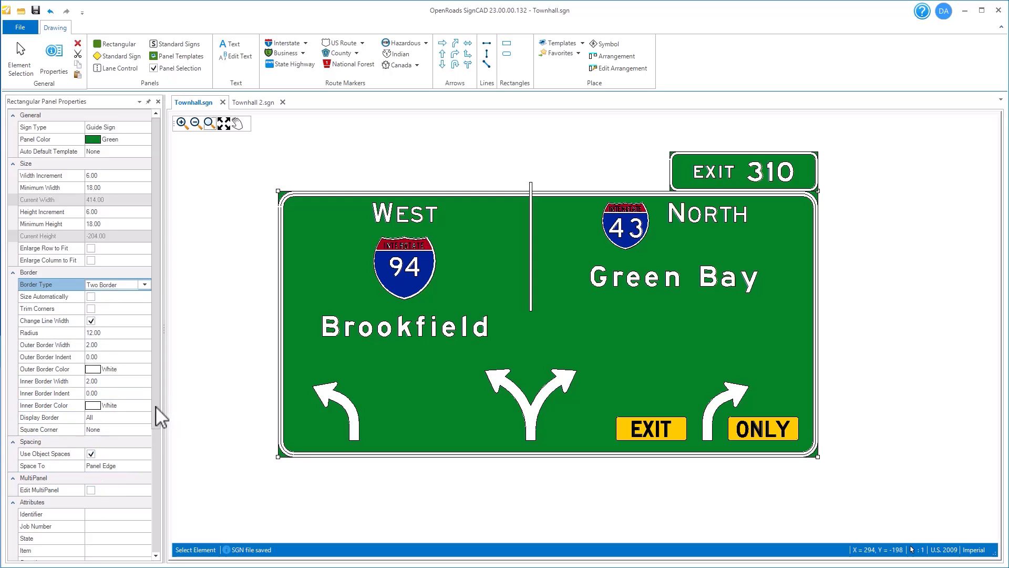
scroll(down, 3)
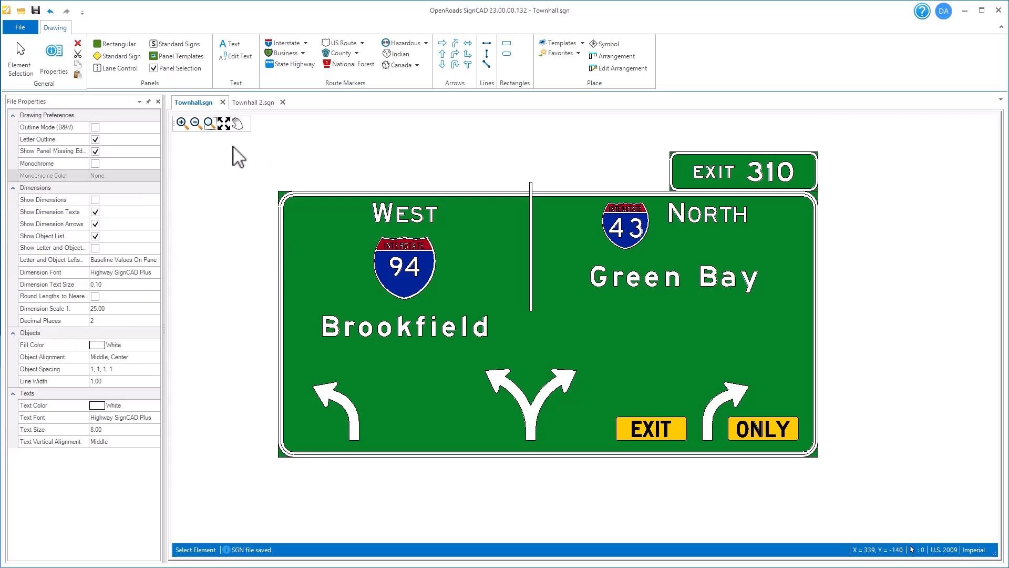
mouse_move(228, 185)
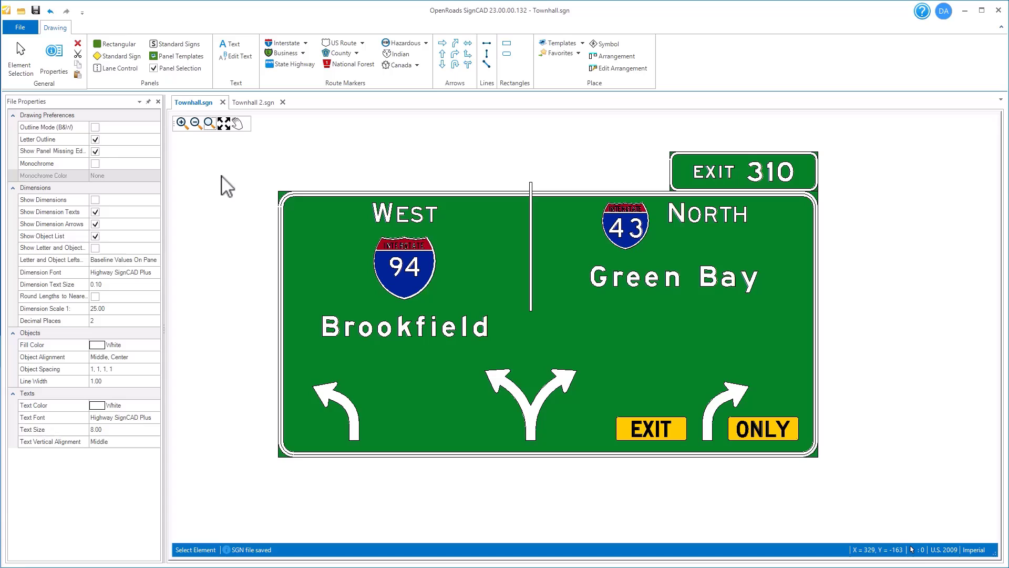
mouse_move(107, 132)
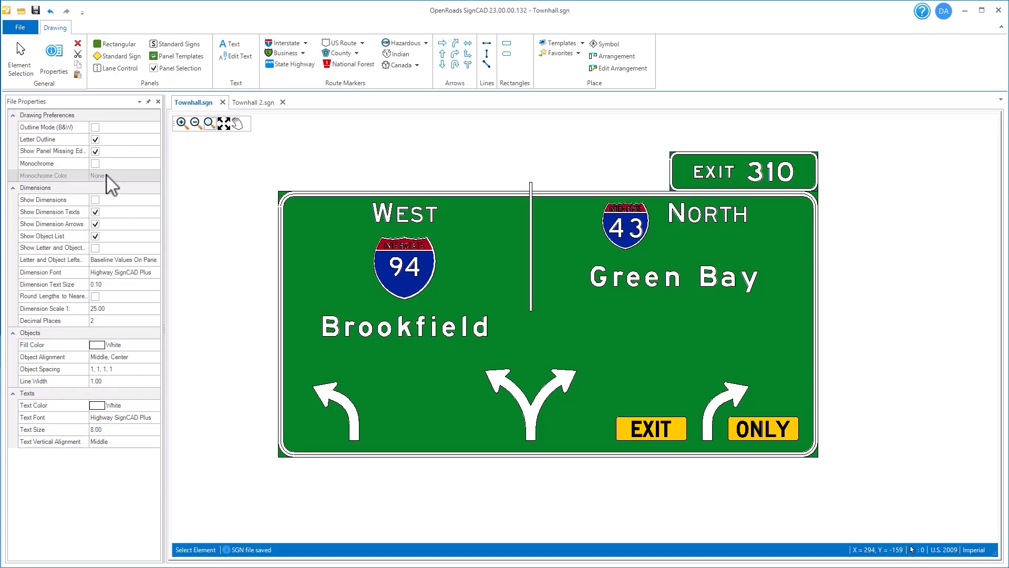
Turn on Show Dimensions and toggle Outline Mode (B&W) on and back to full colour
click(95, 200)
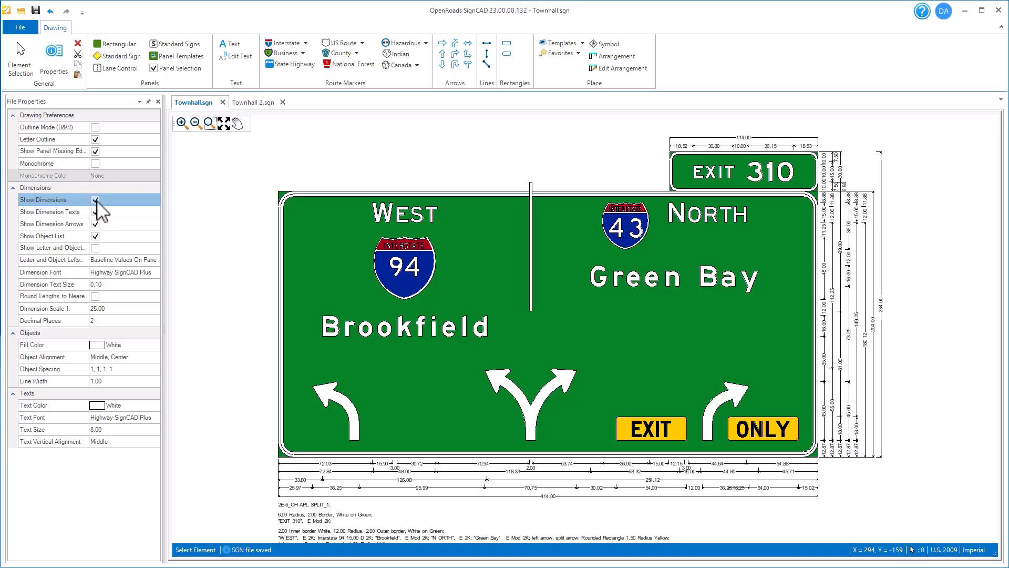
click(95, 200)
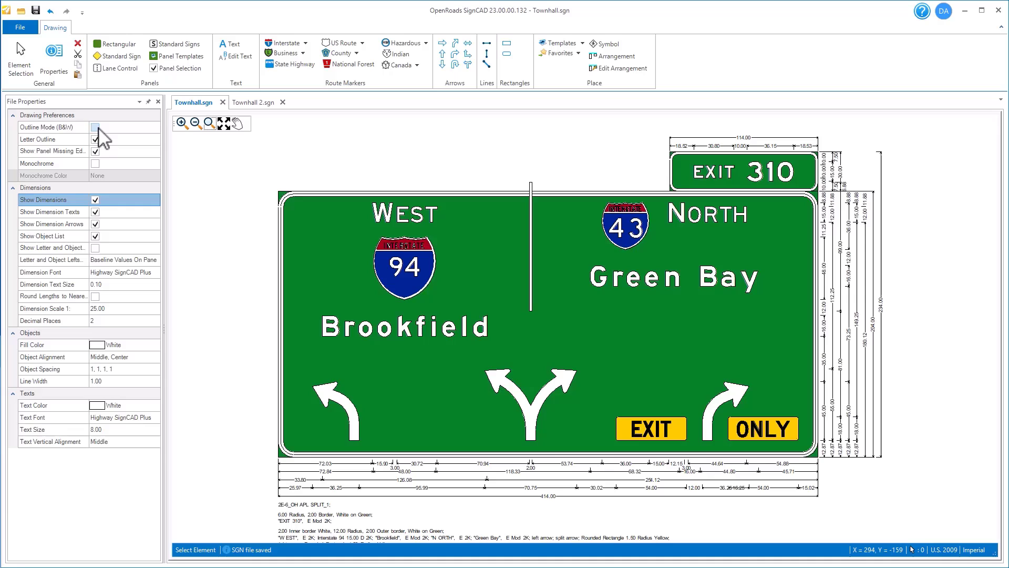
click(96, 127)
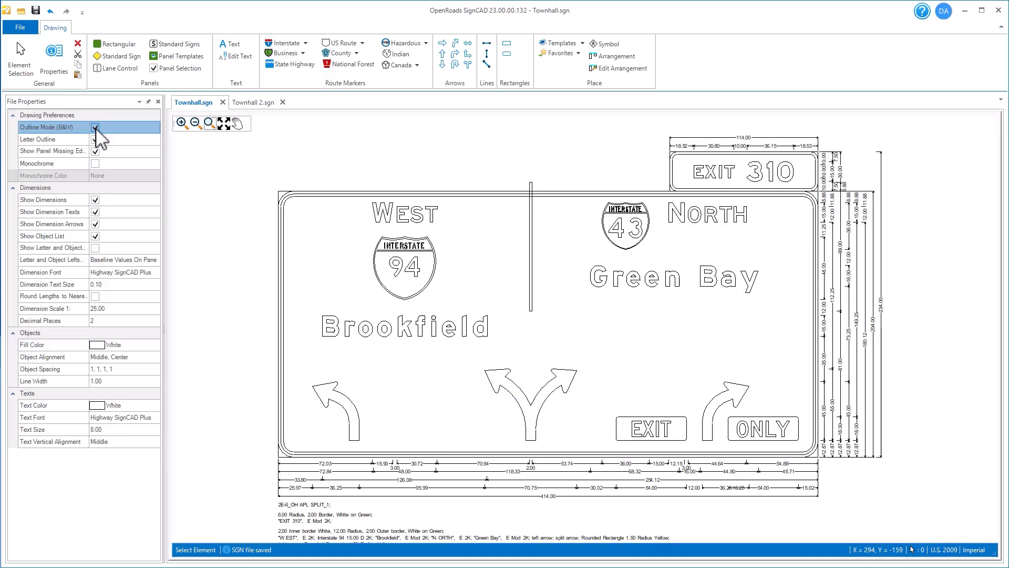
click(96, 127)
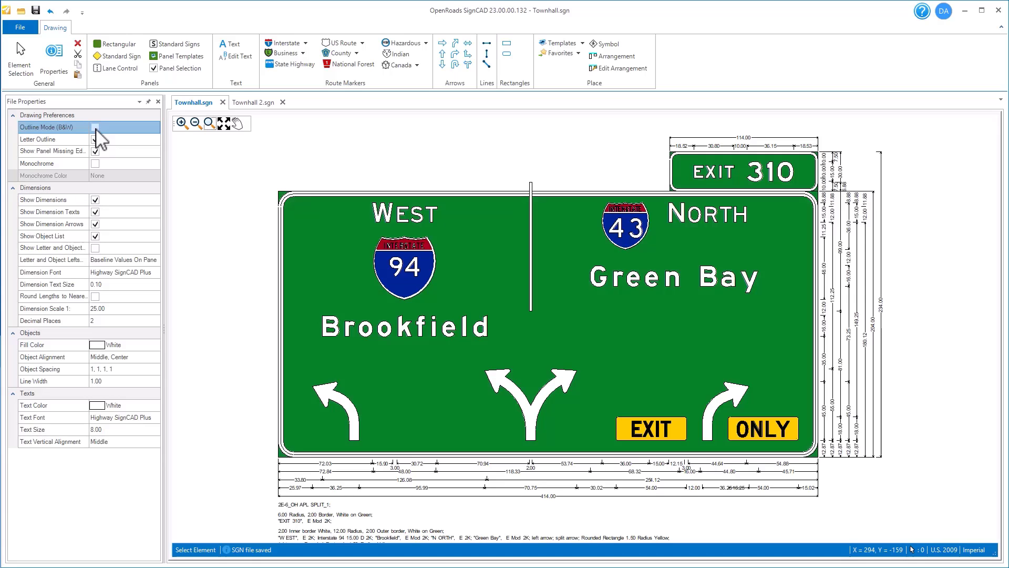
click(94, 127)
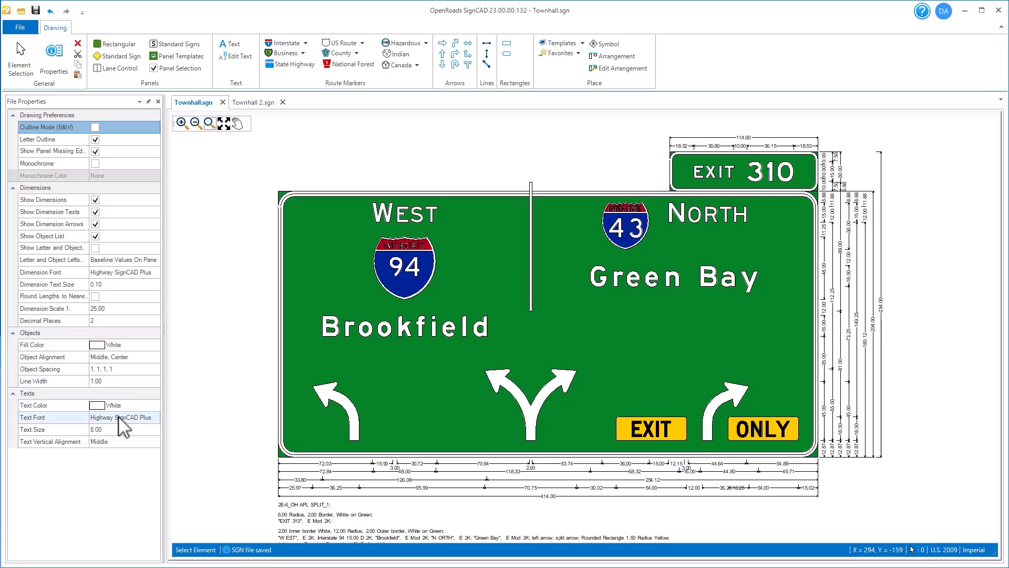